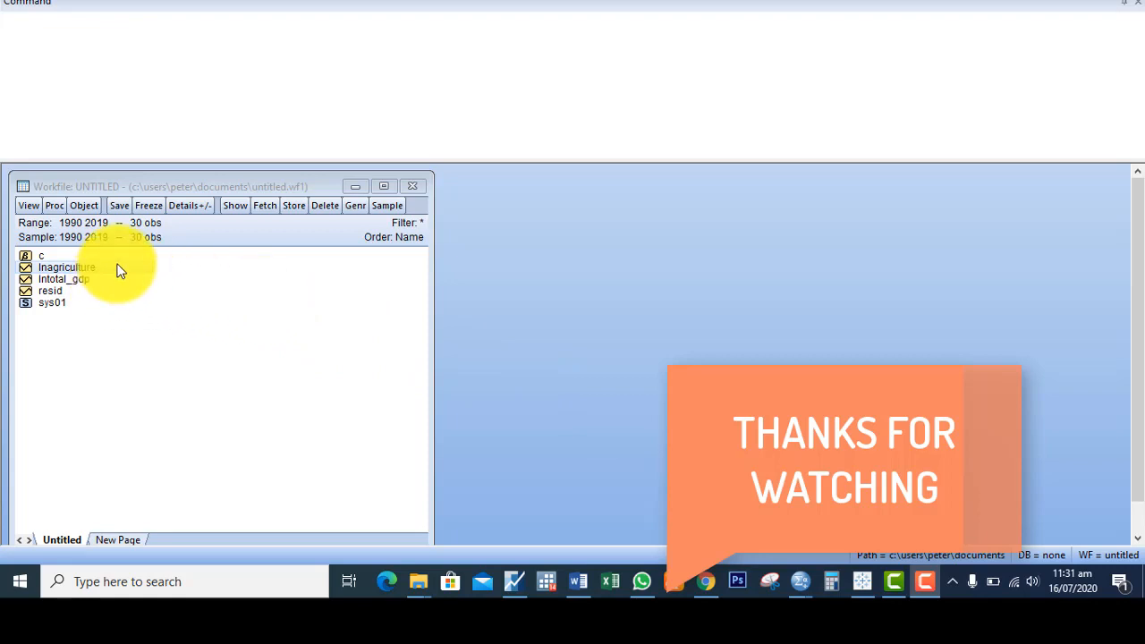
Open the lnagriculture series and draw it as a Line & Symbol graph
click(62, 278)
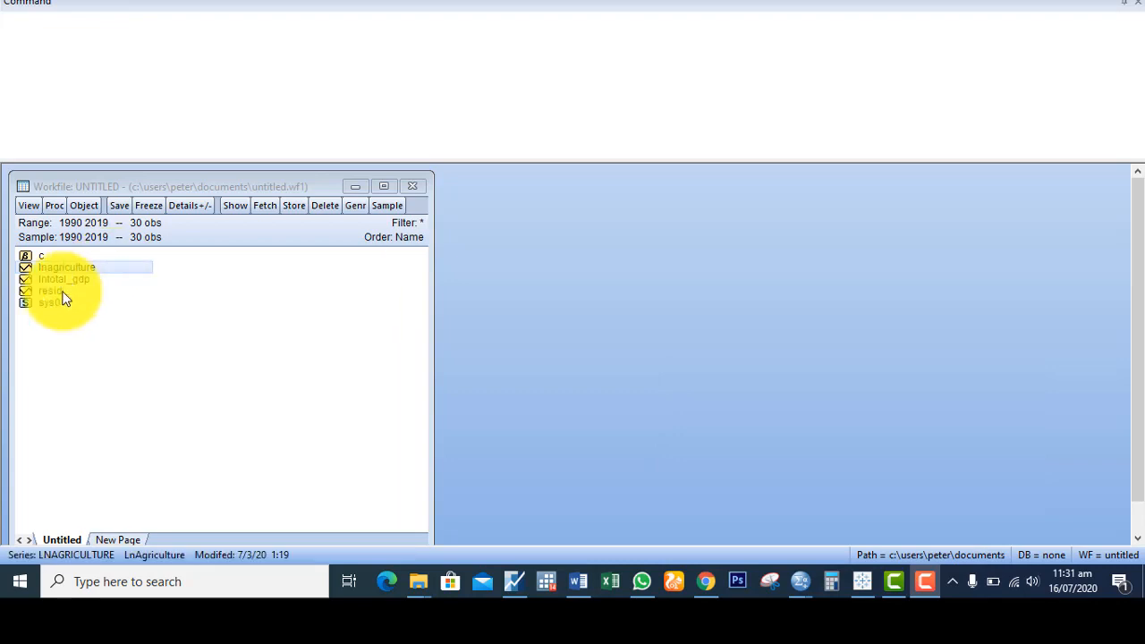
mouse_move(52, 280)
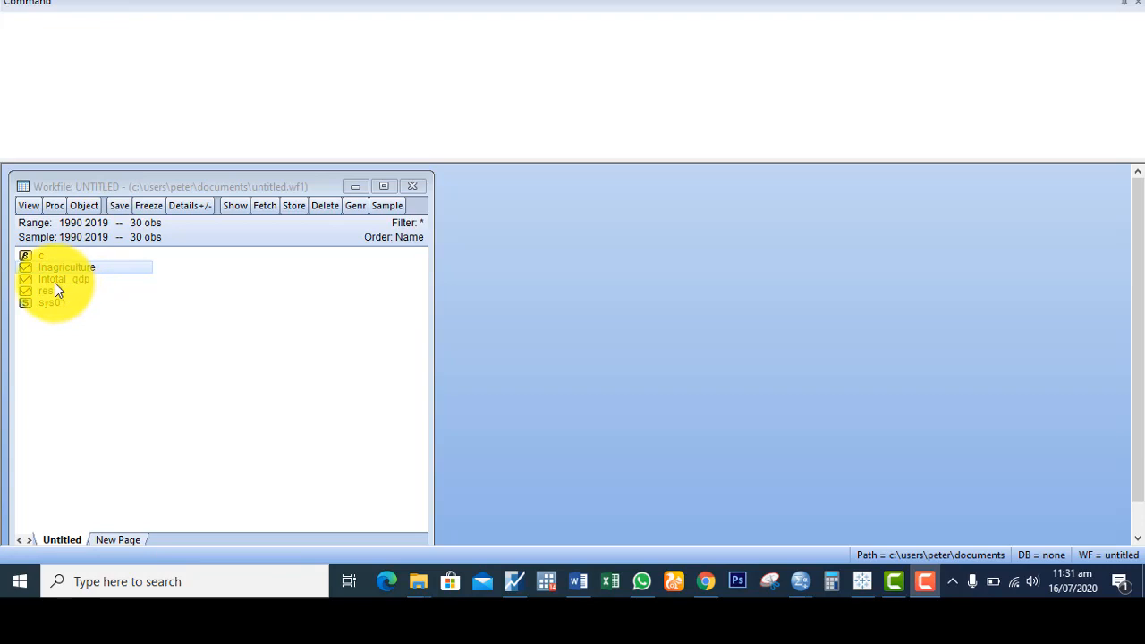
click(64, 279)
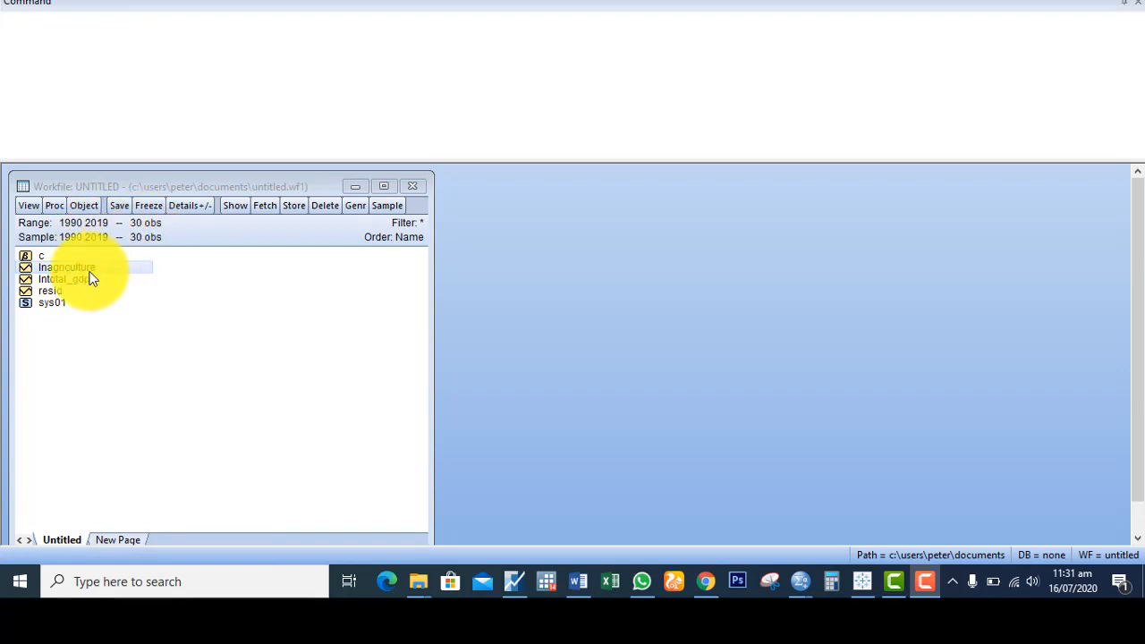
click(66, 267)
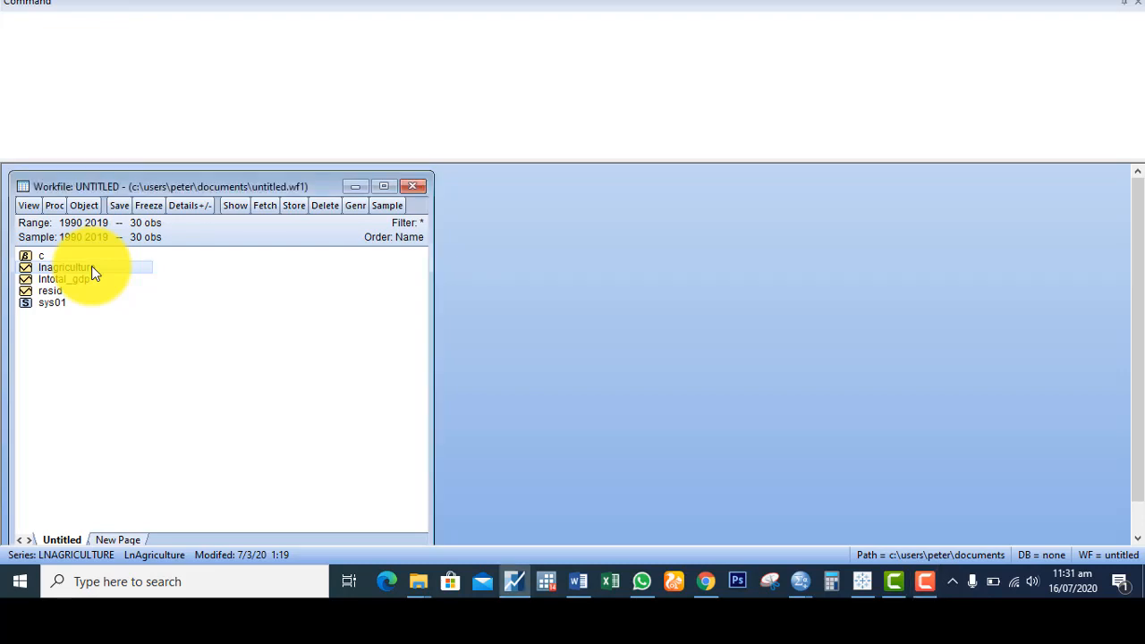
double_click(65, 267)
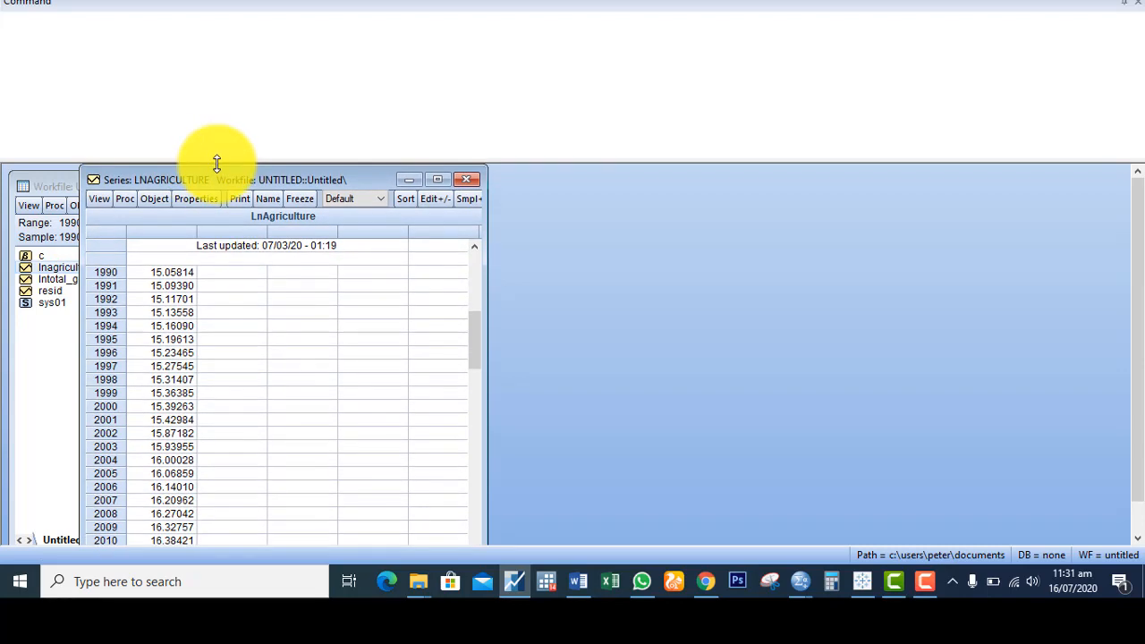
click(99, 198)
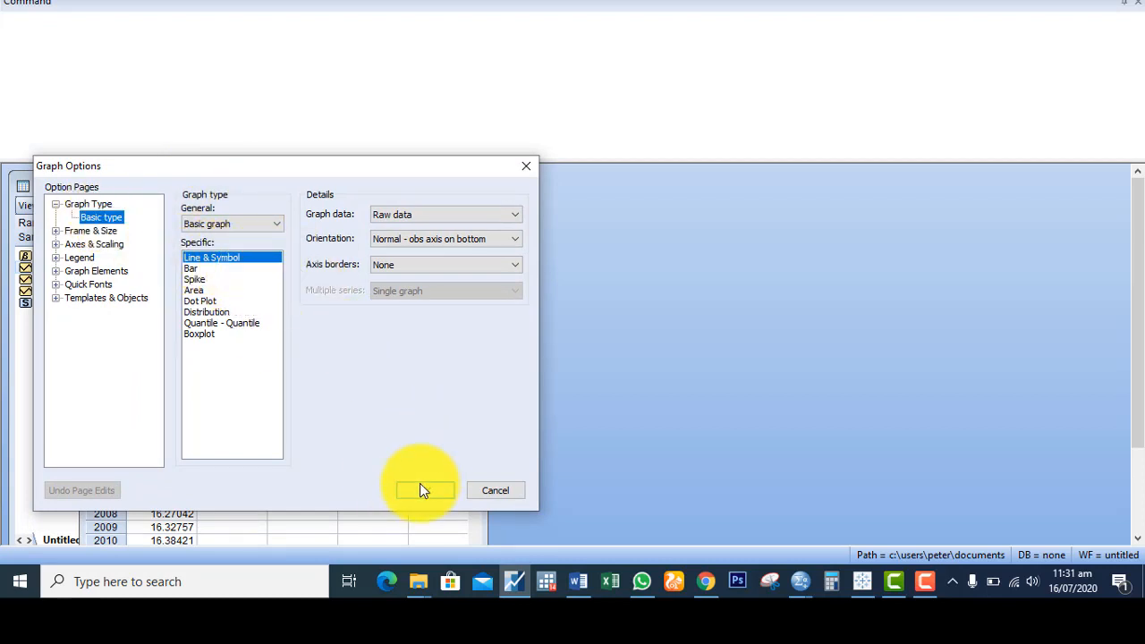
click(425, 491)
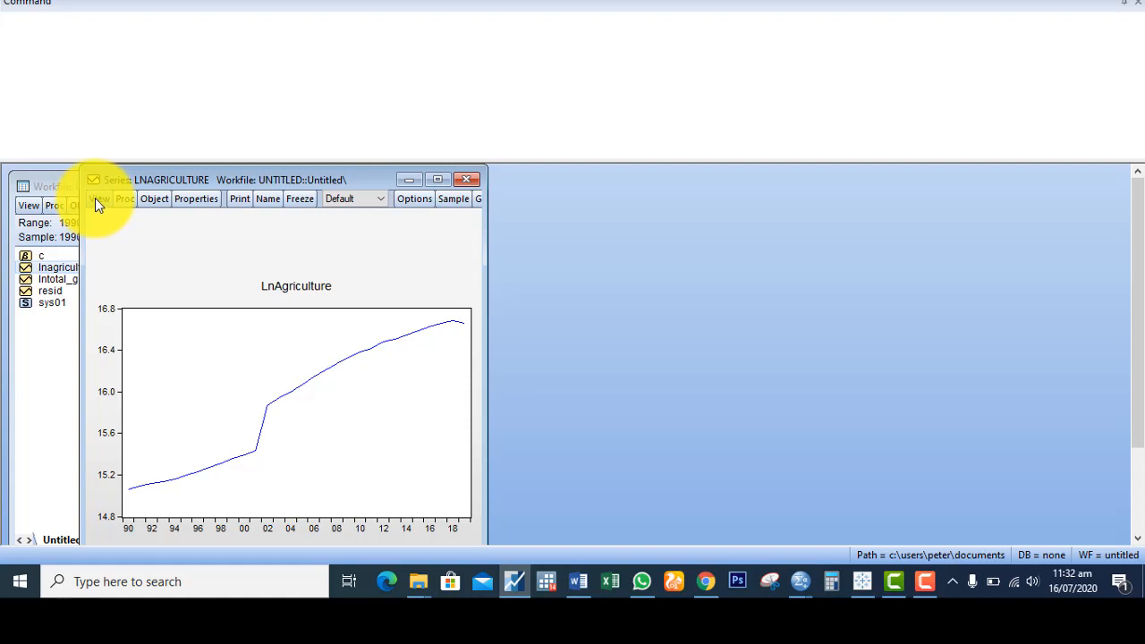
Run the Augmented Dickey-Fuller test on lnagriculture at level with trend and intercept
click(99, 199)
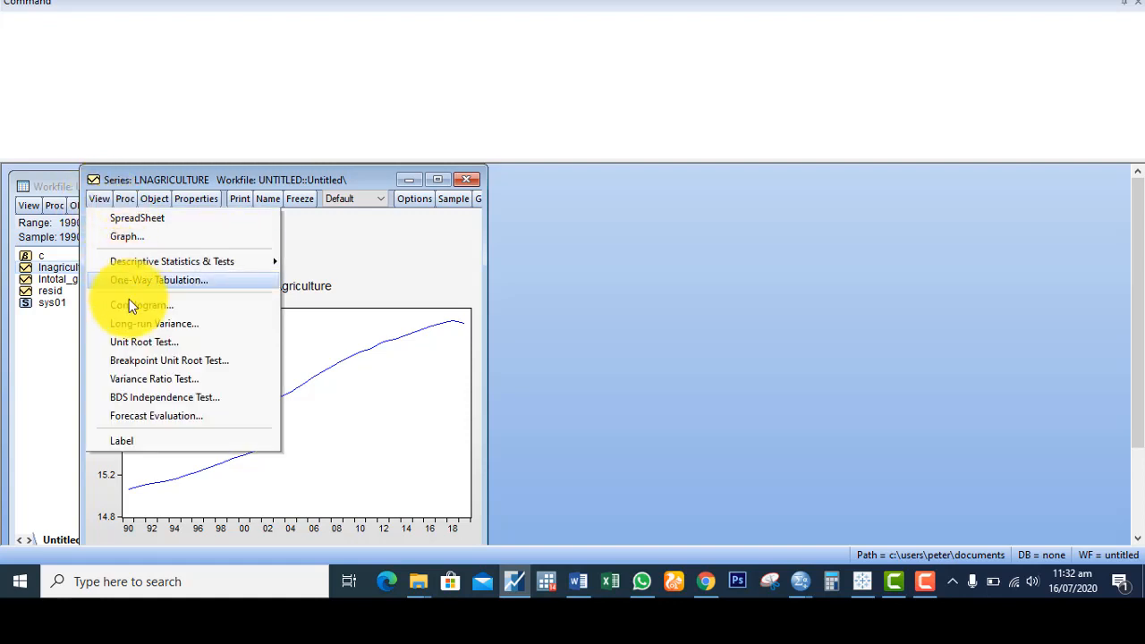
click(144, 342)
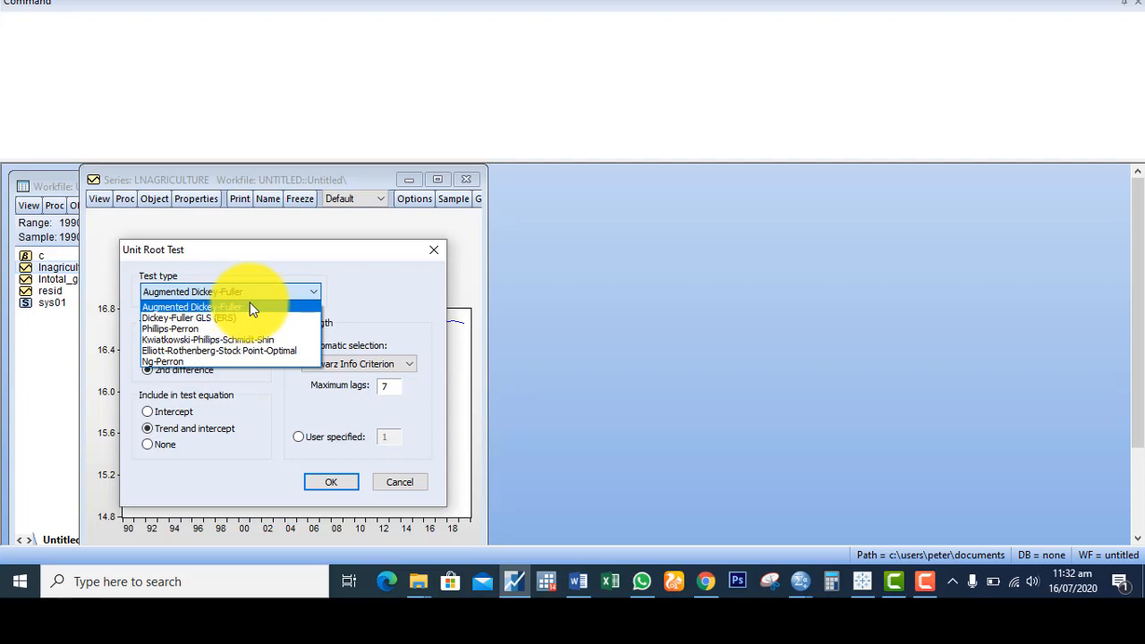
click(191, 307)
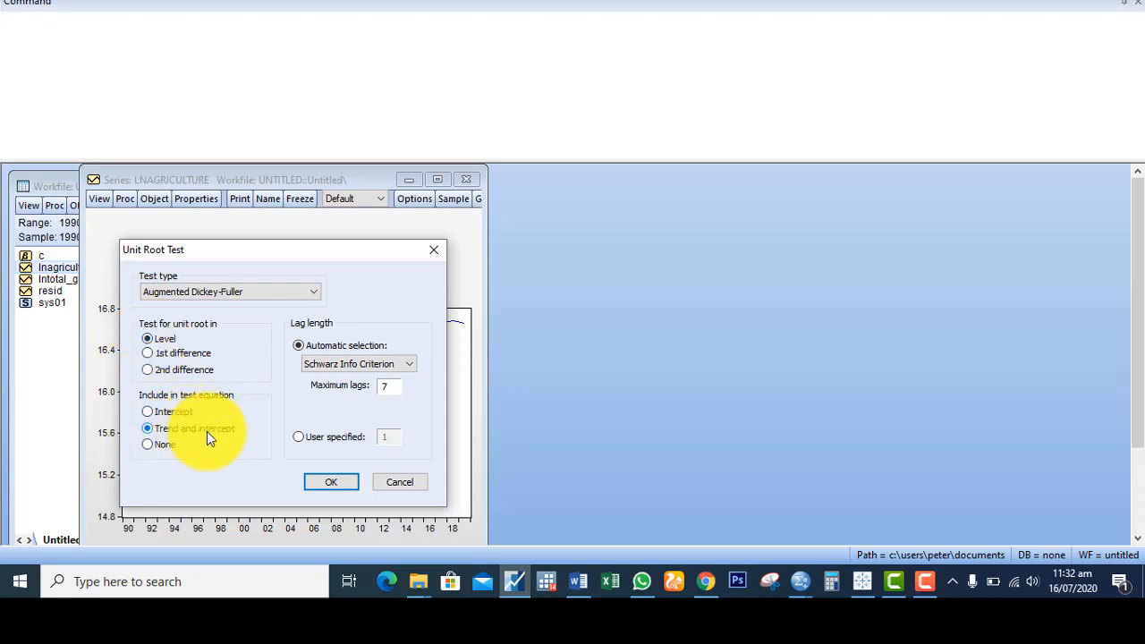
mouse_move(179, 434)
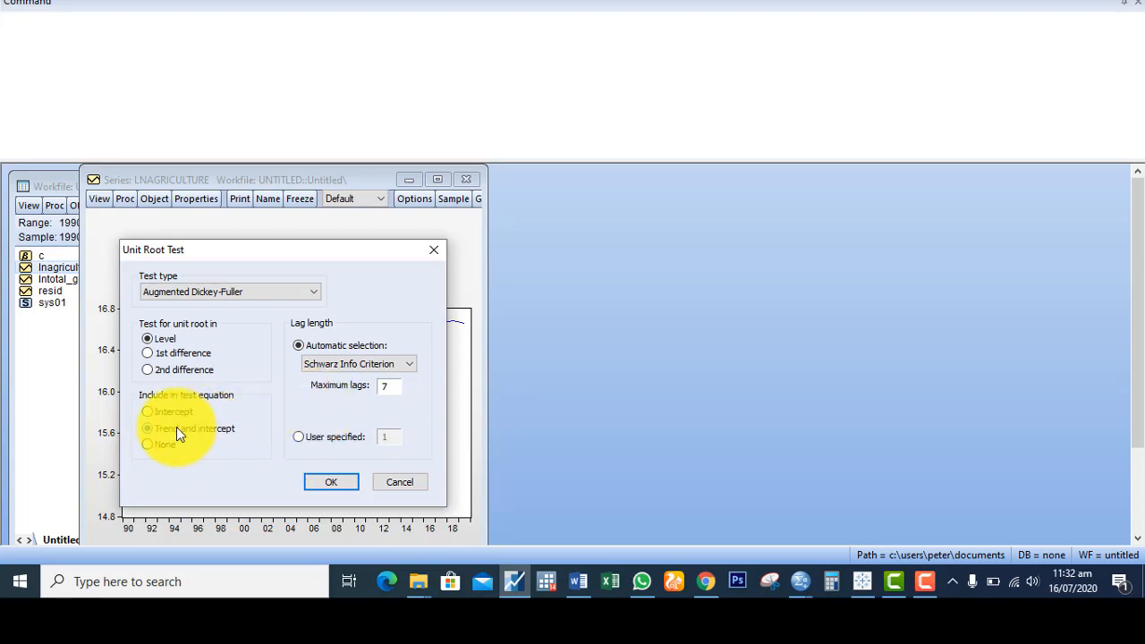
click(147, 427)
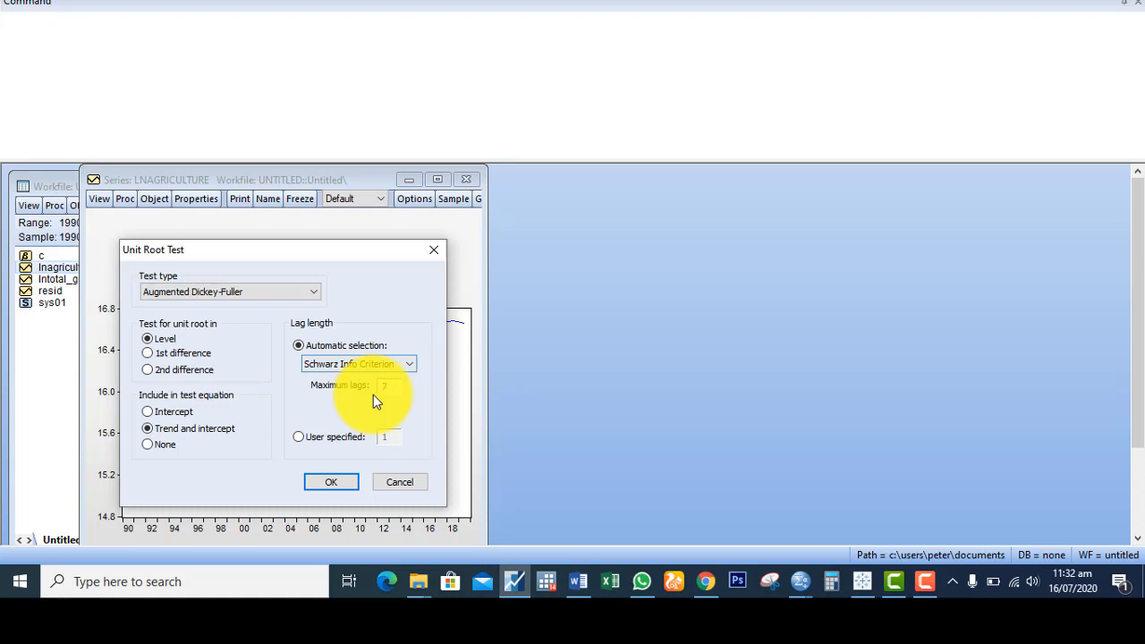
click(331, 482)
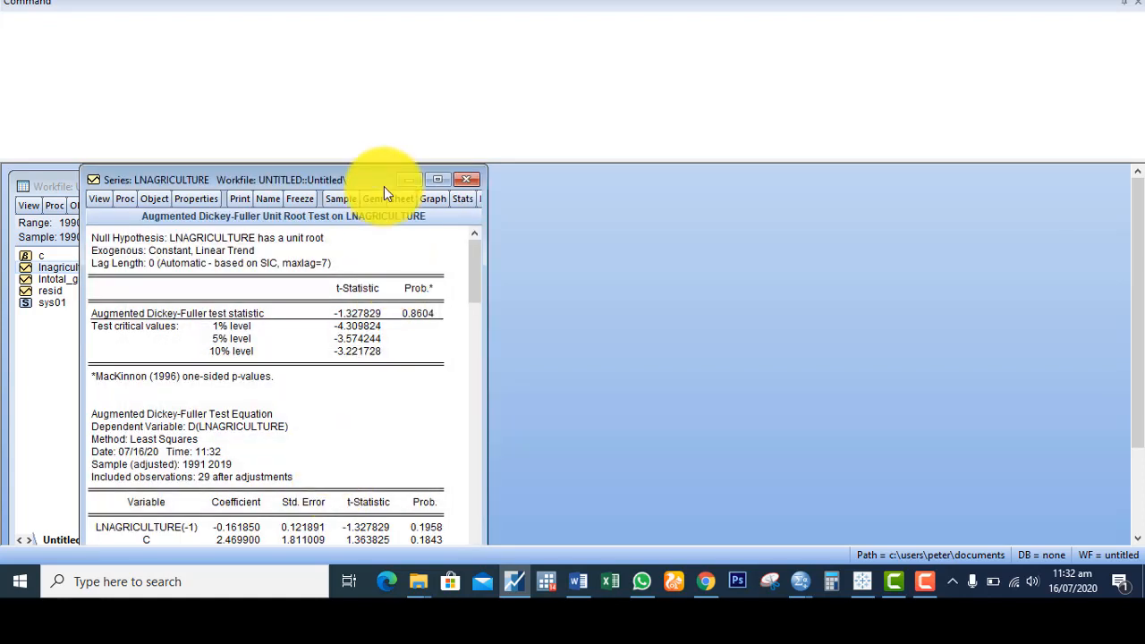
mouse_move(299, 286)
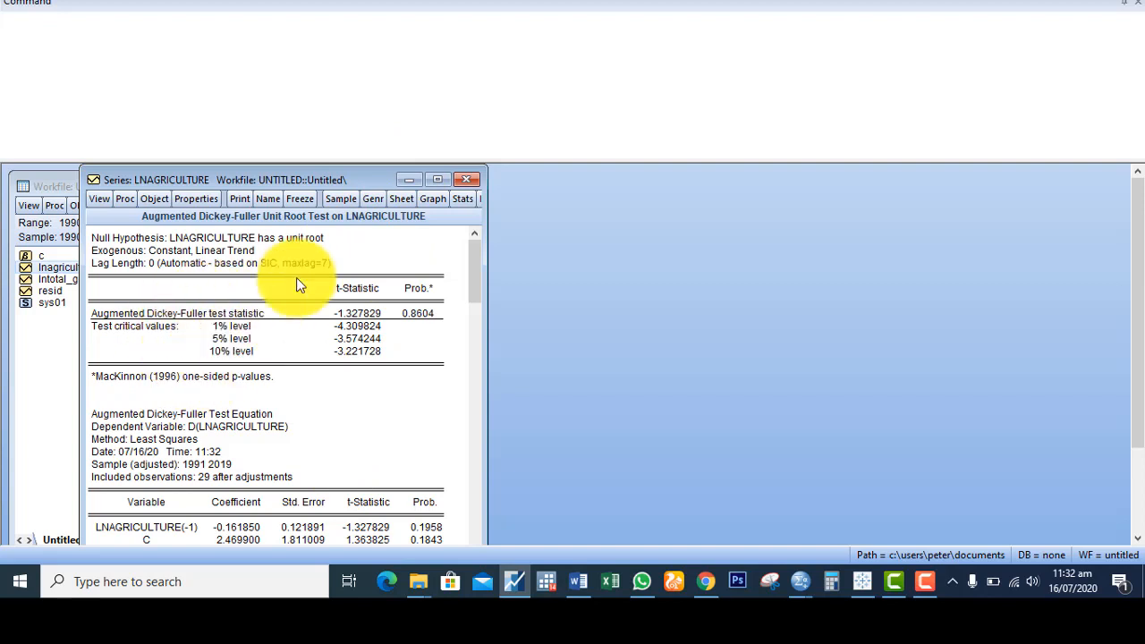
mouse_move(358, 295)
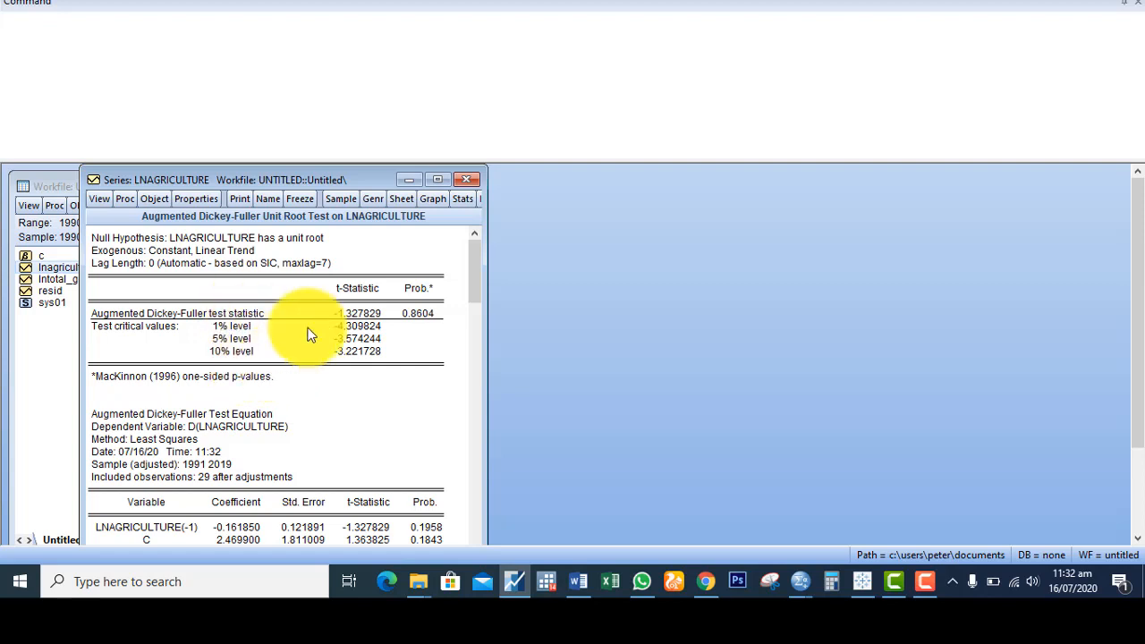
mouse_move(439, 313)
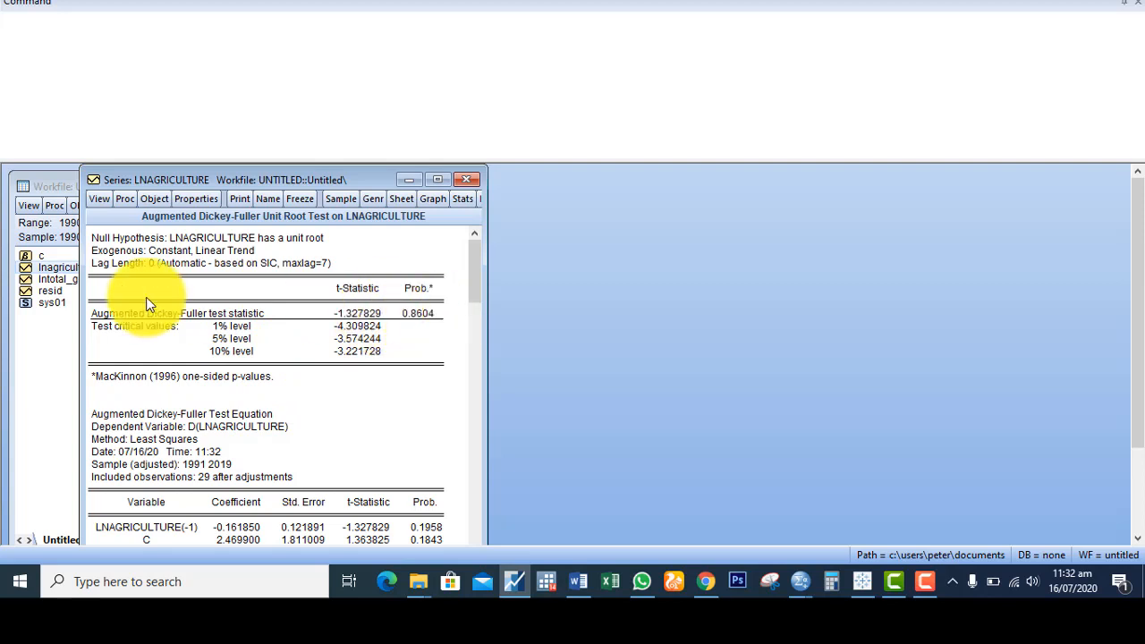
Rerun the ADF unit root test on lnagriculture's 1st difference with trend and intercept
click(99, 198)
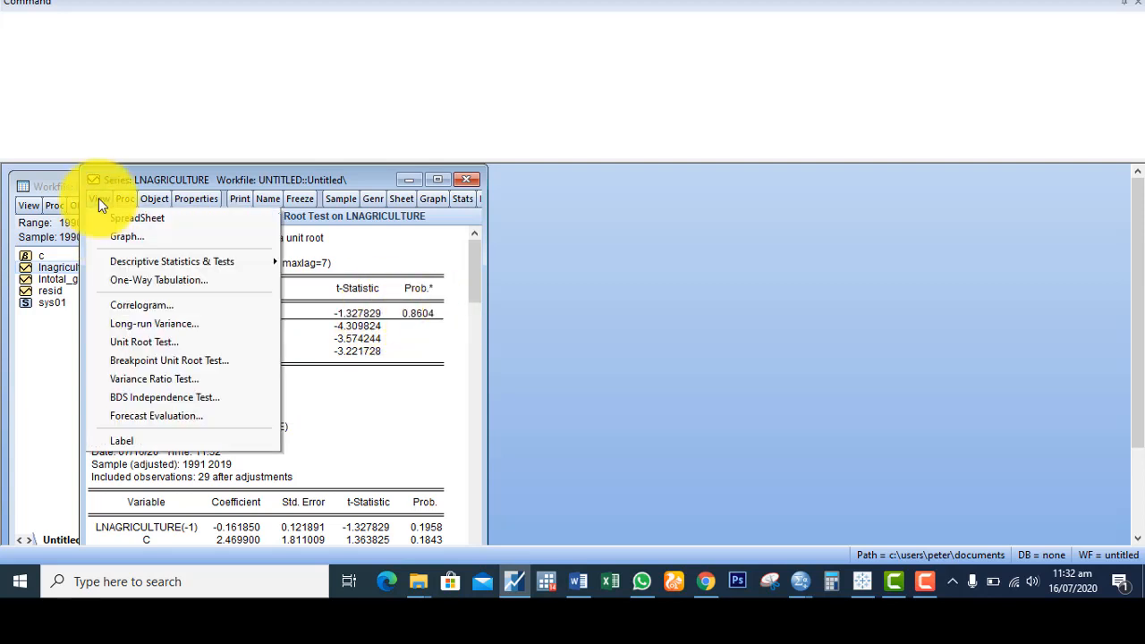
click(144, 341)
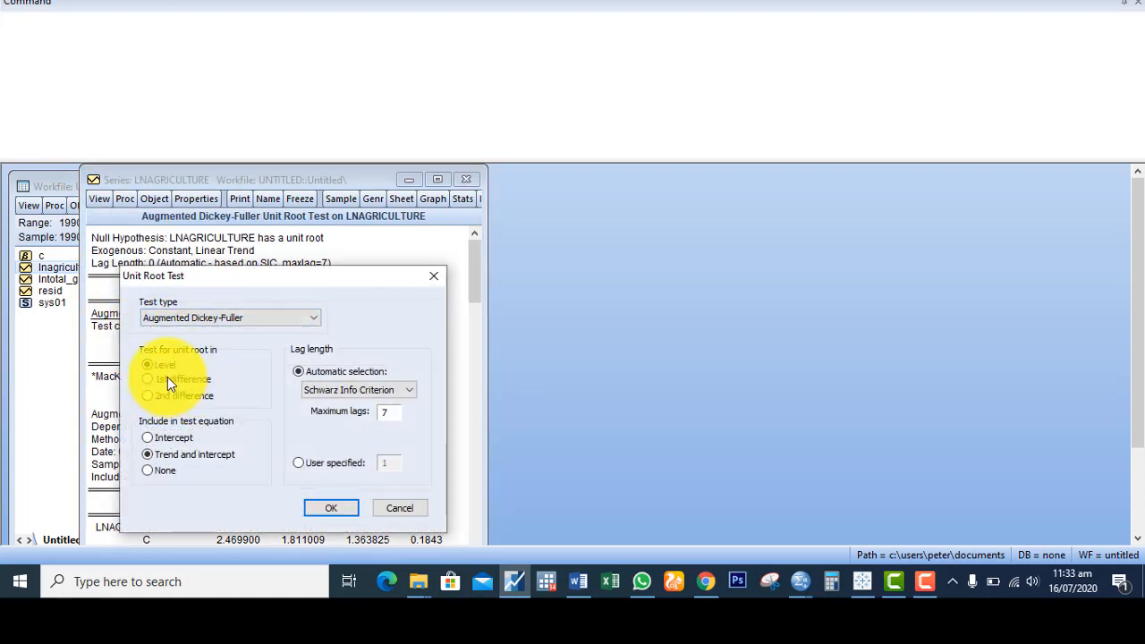
click(148, 378)
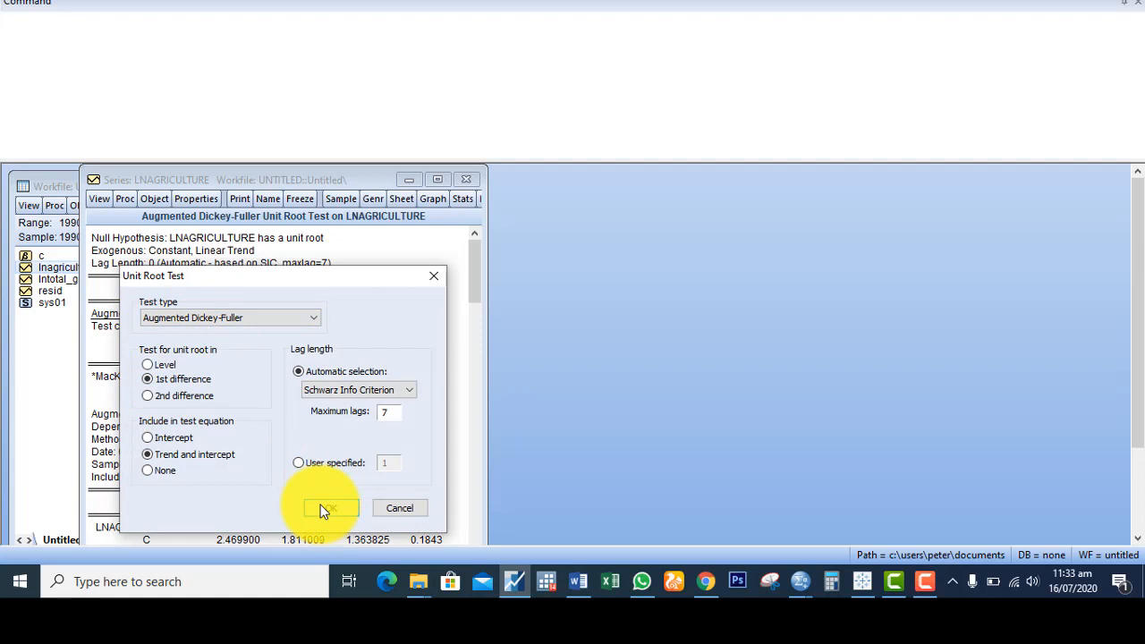
click(330, 508)
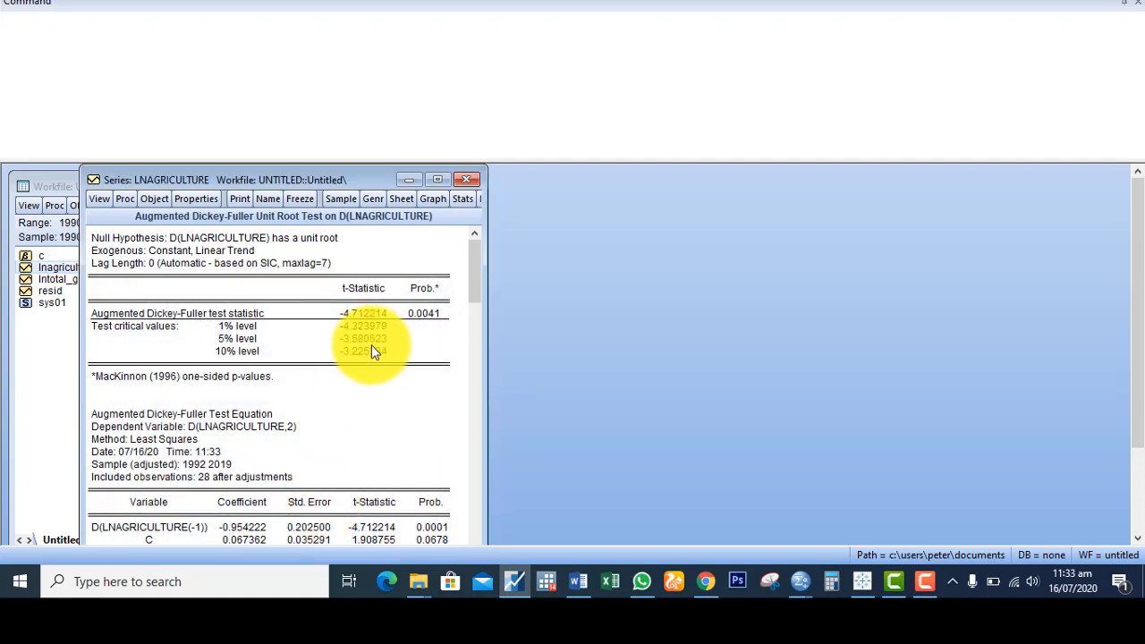
mouse_move(362, 340)
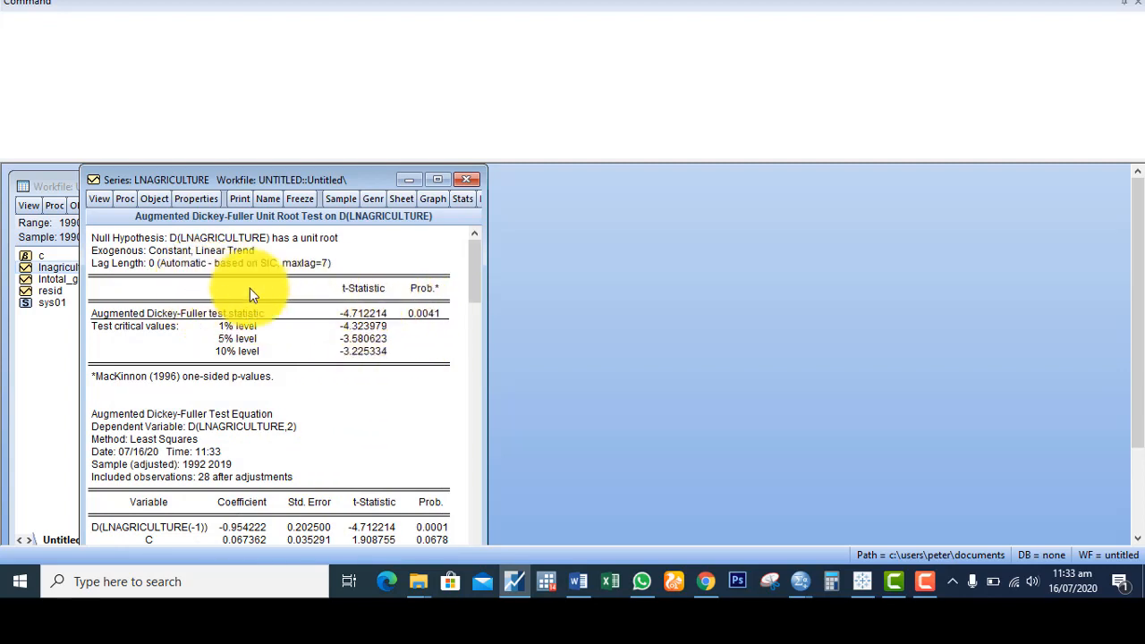
mouse_move(317, 262)
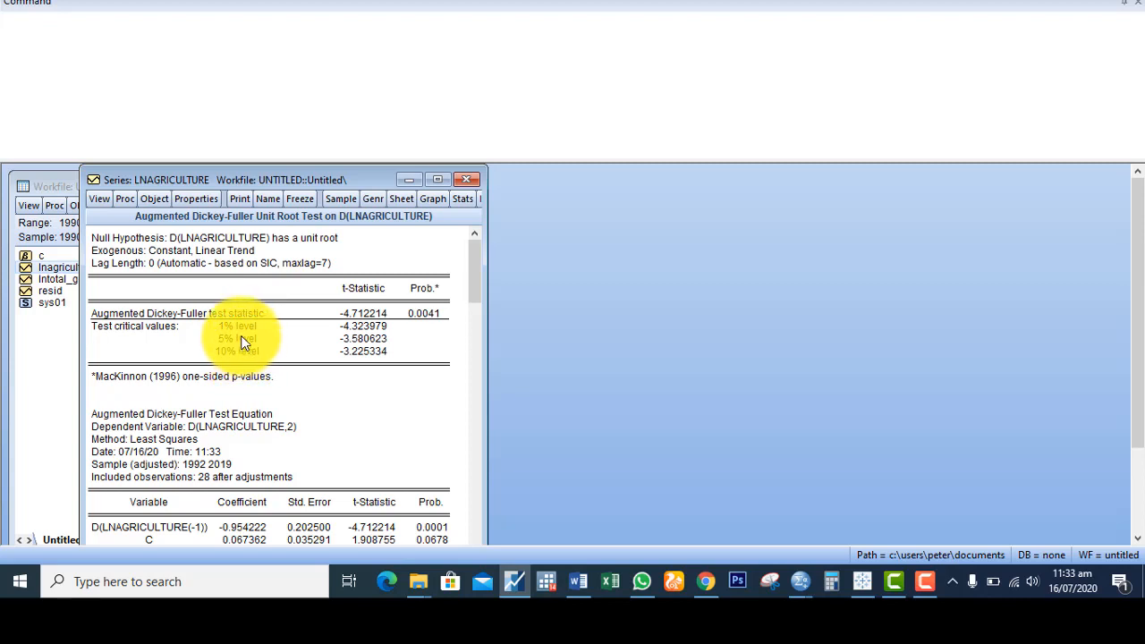
mouse_move(500, 313)
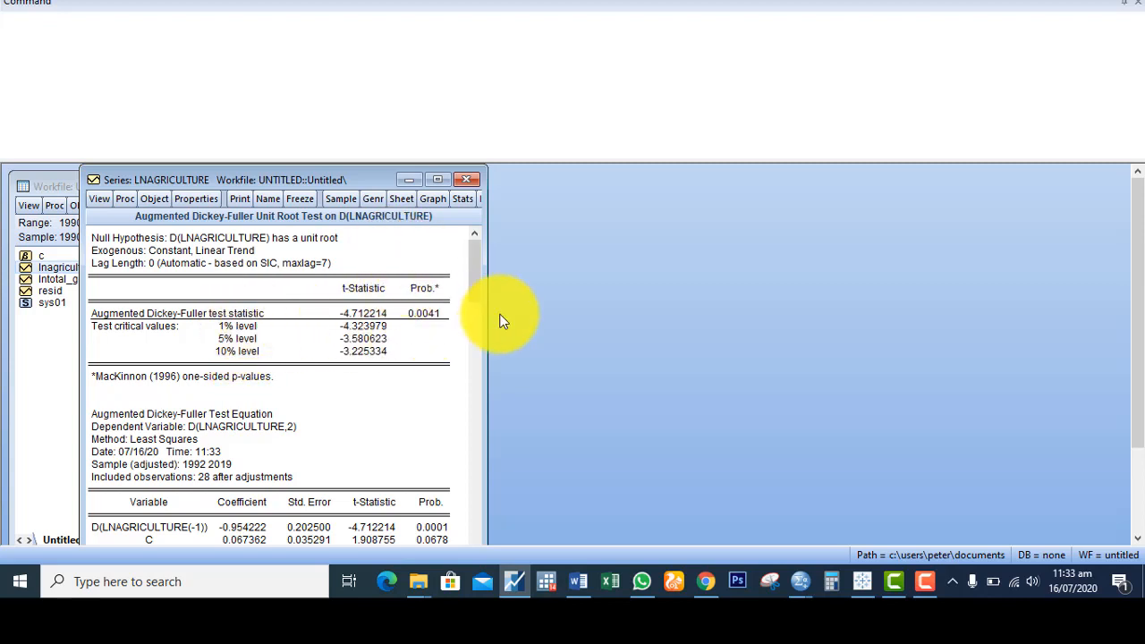
mouse_move(948, 559)
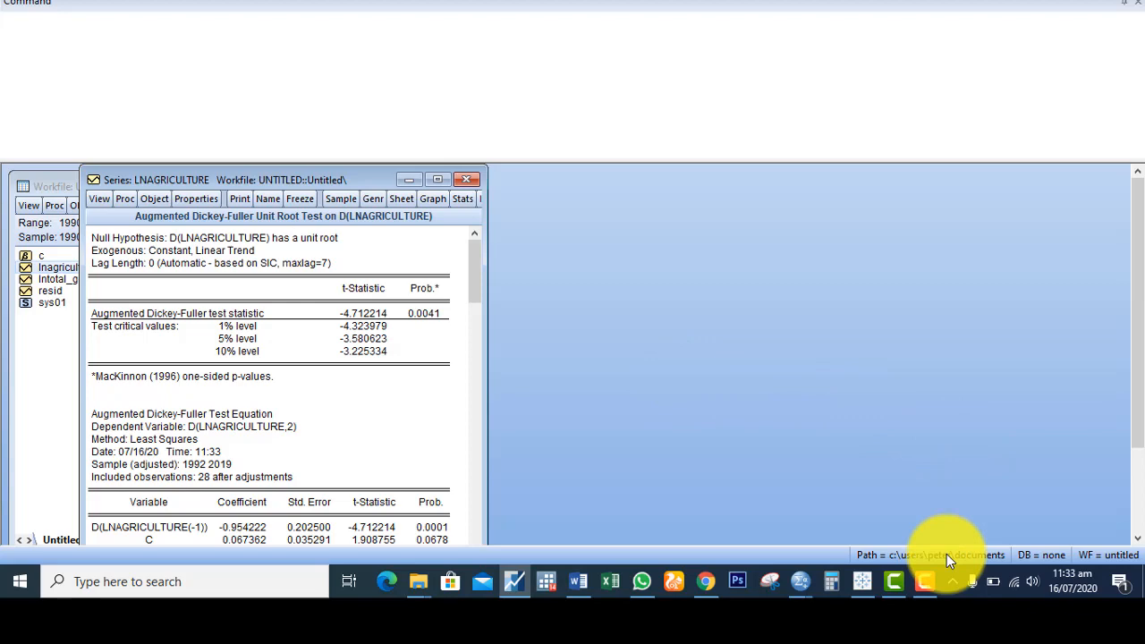